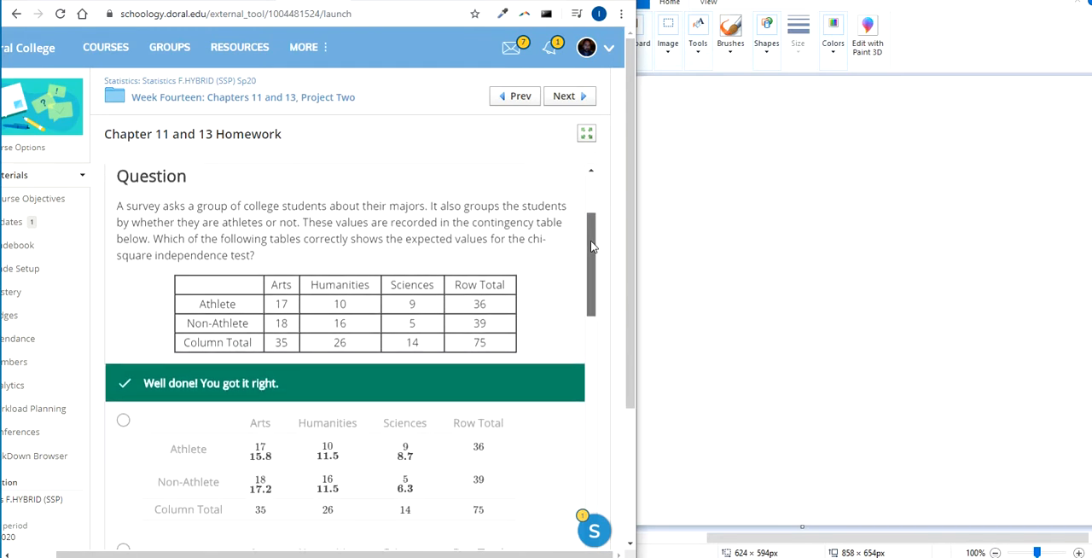
# - Handwrite χ² = Σ (obs − exp)² / exp on the Paint canvas with the brush
pyautogui.scroll(-3)
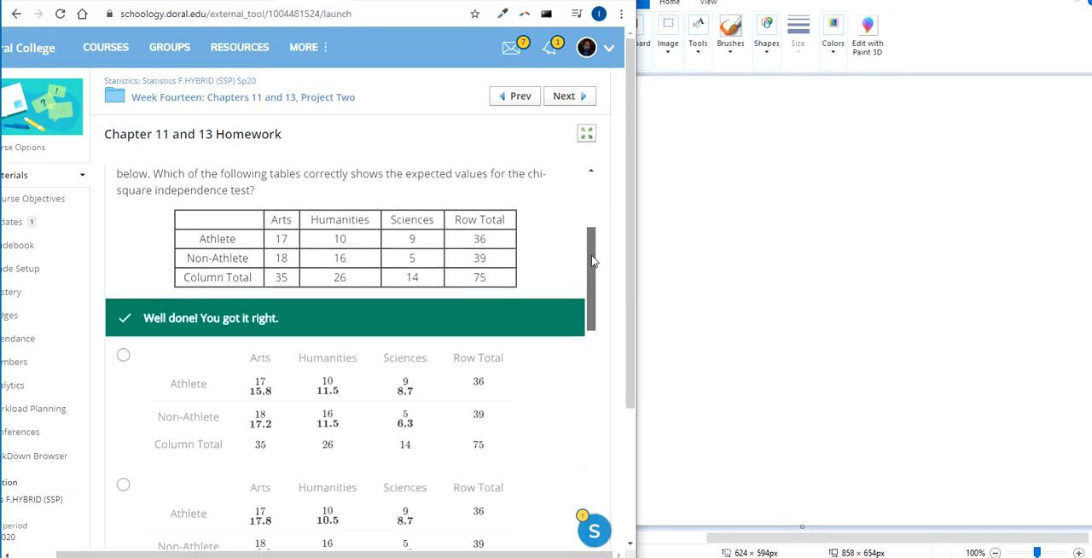
pyautogui.scroll(-3)
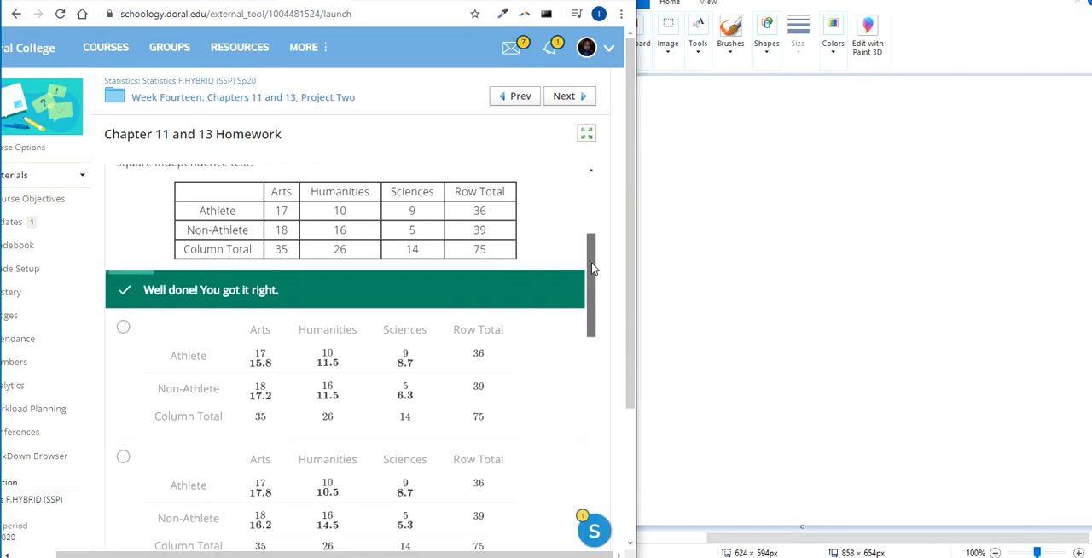
pyautogui.scroll(-3)
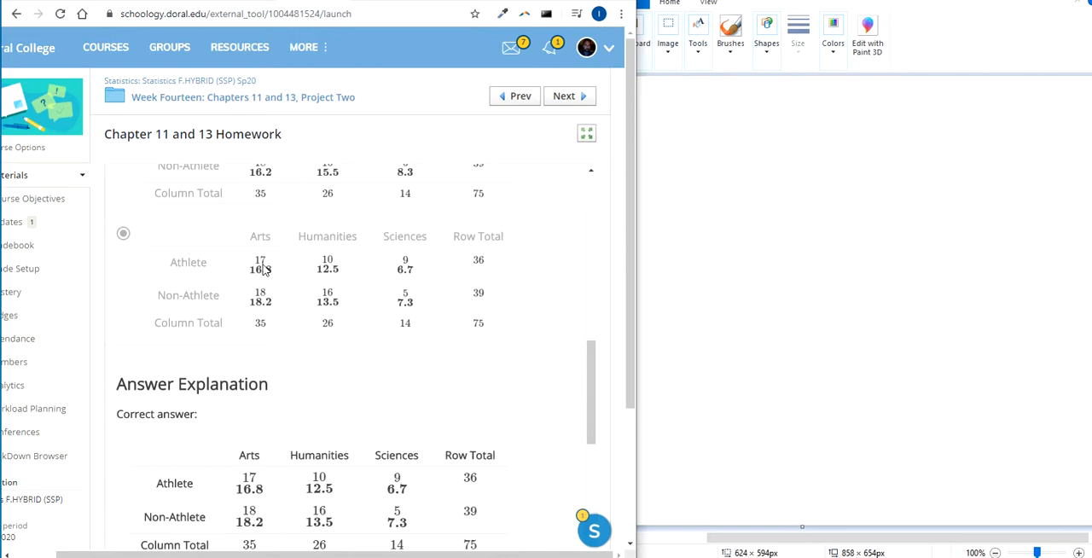
pyautogui.scroll(-3)
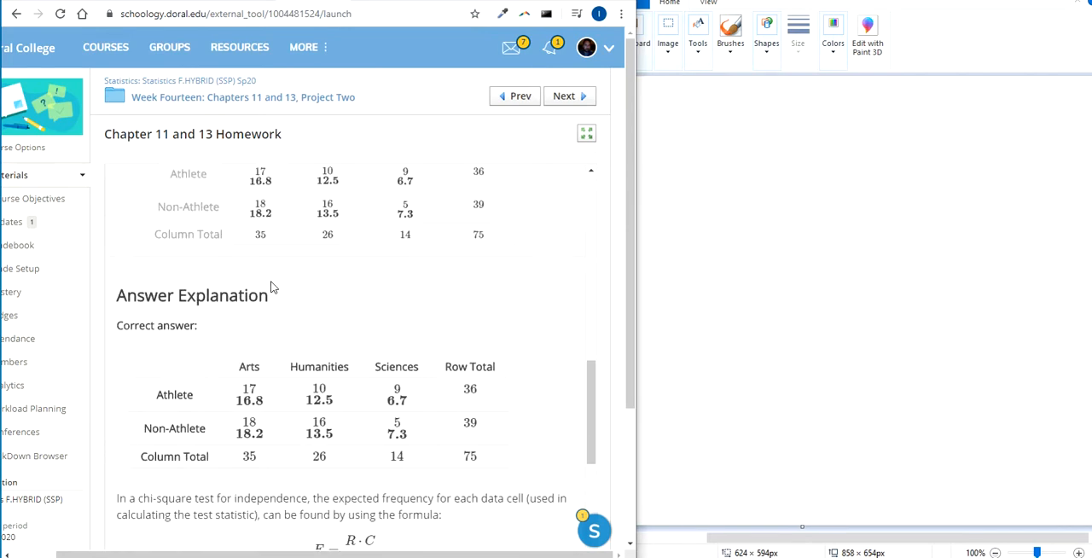
pyautogui.scroll(-3)
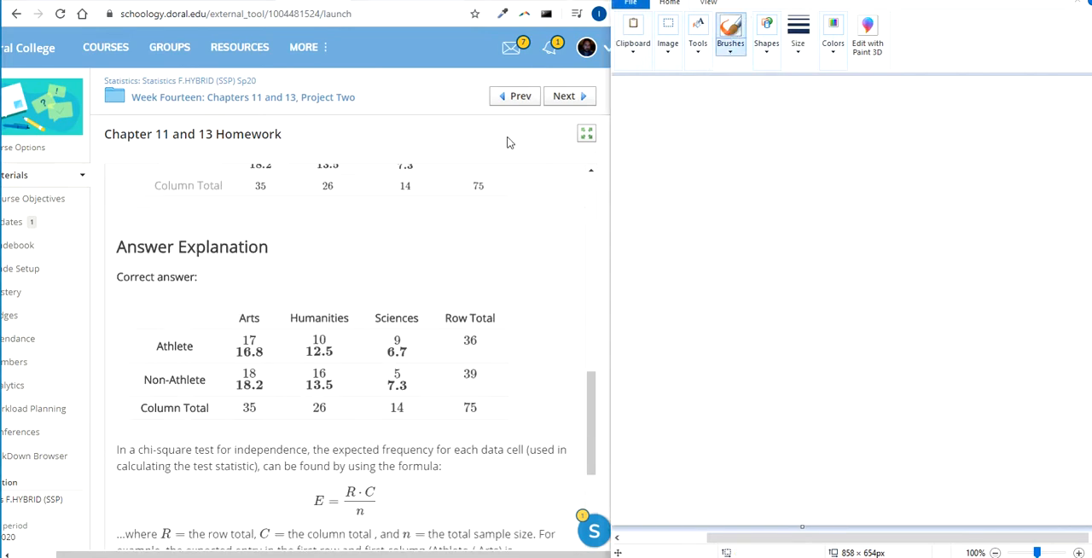
pyautogui.scroll(-3)
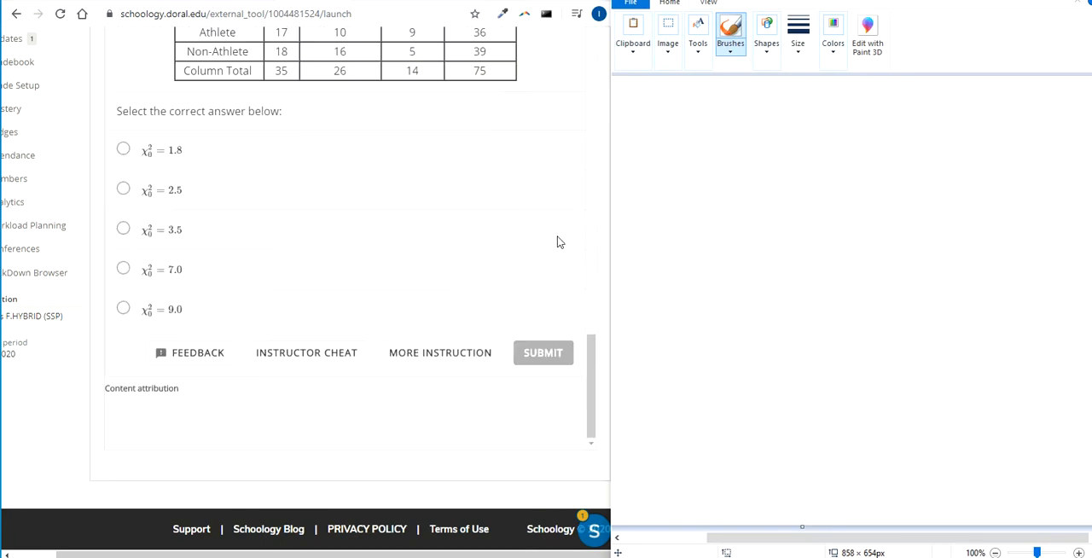
pyautogui.scroll(-3)
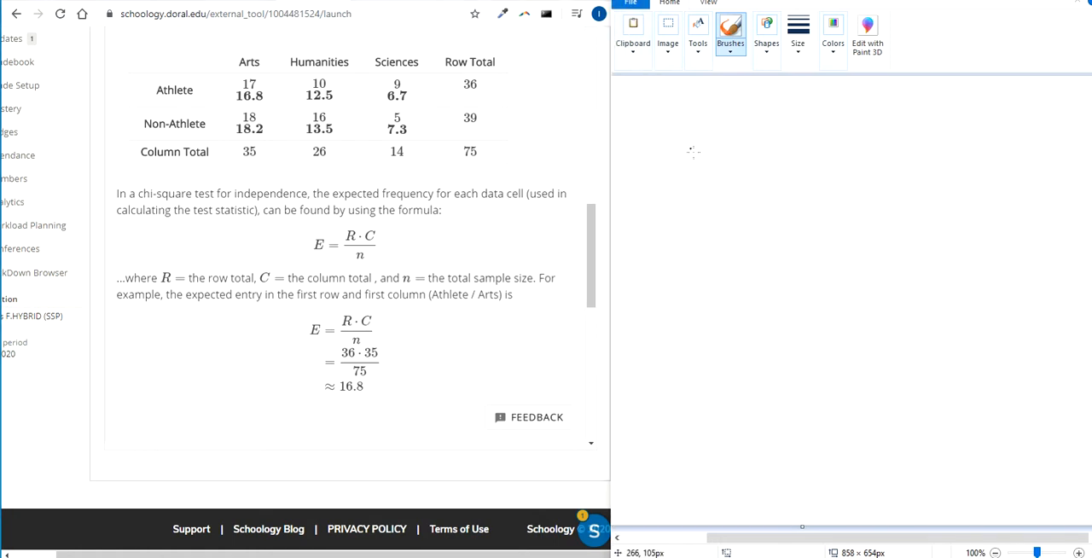
pyautogui.moveTo(662, 140); pyautogui.dragTo(696, 175)
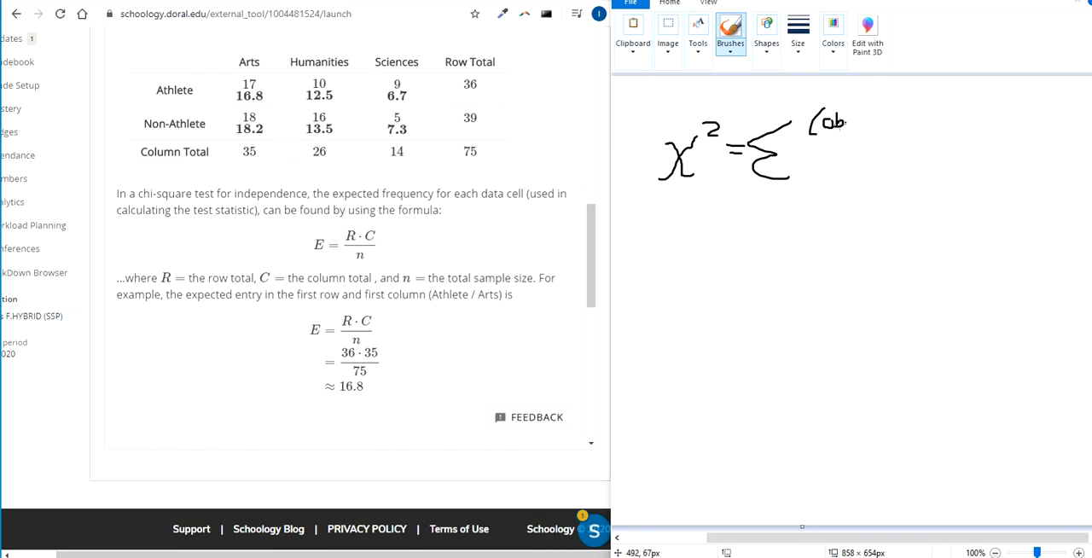
pyautogui.moveTo(857, 123); pyautogui.dragTo(896, 120)
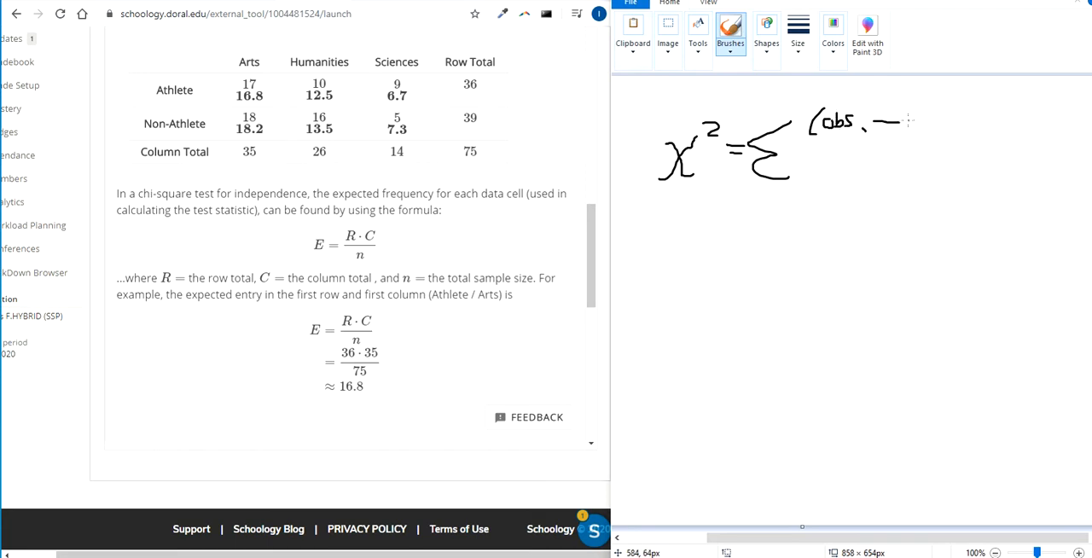
pyautogui.moveTo(896, 122); pyautogui.dragTo(955, 128)
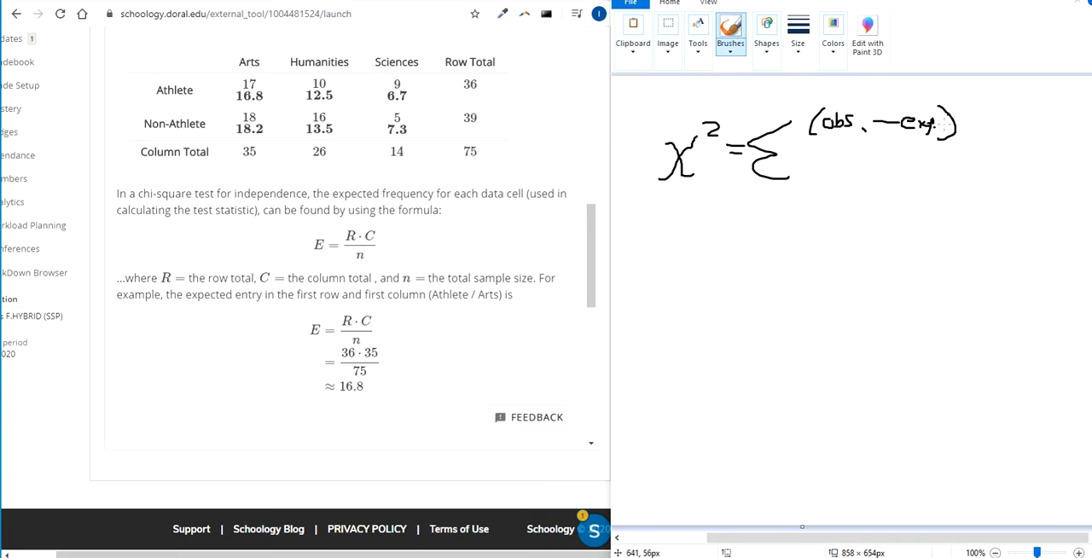
pyautogui.moveTo(806, 153); pyautogui.dragTo(913, 154)
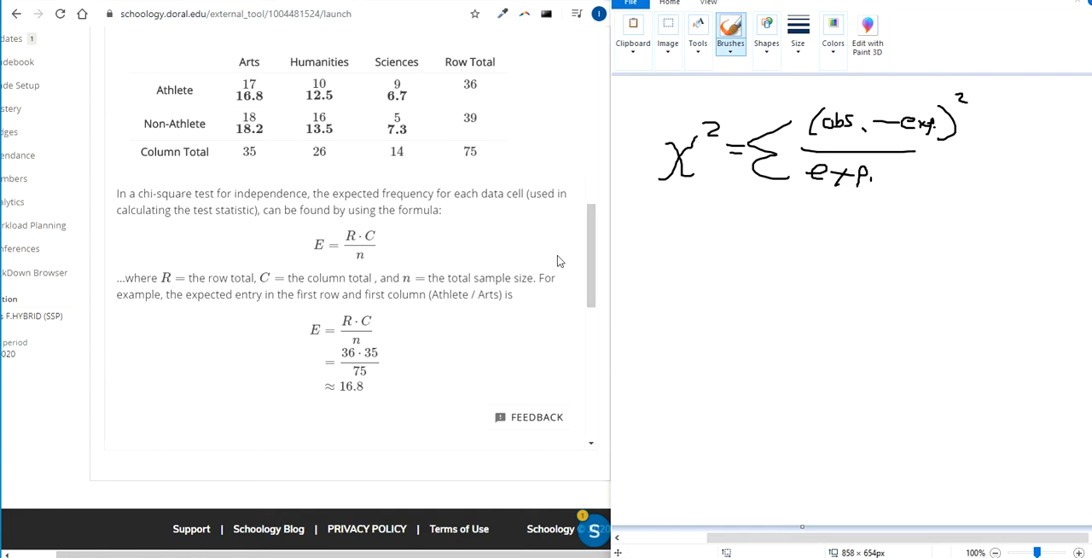
pyautogui.scroll(-3)
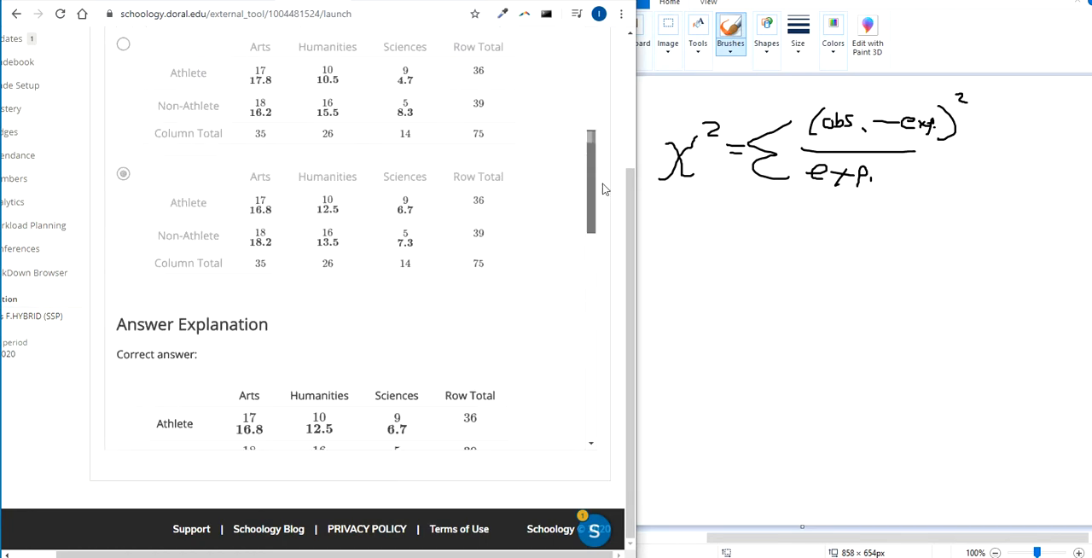
pyautogui.scroll(-3)
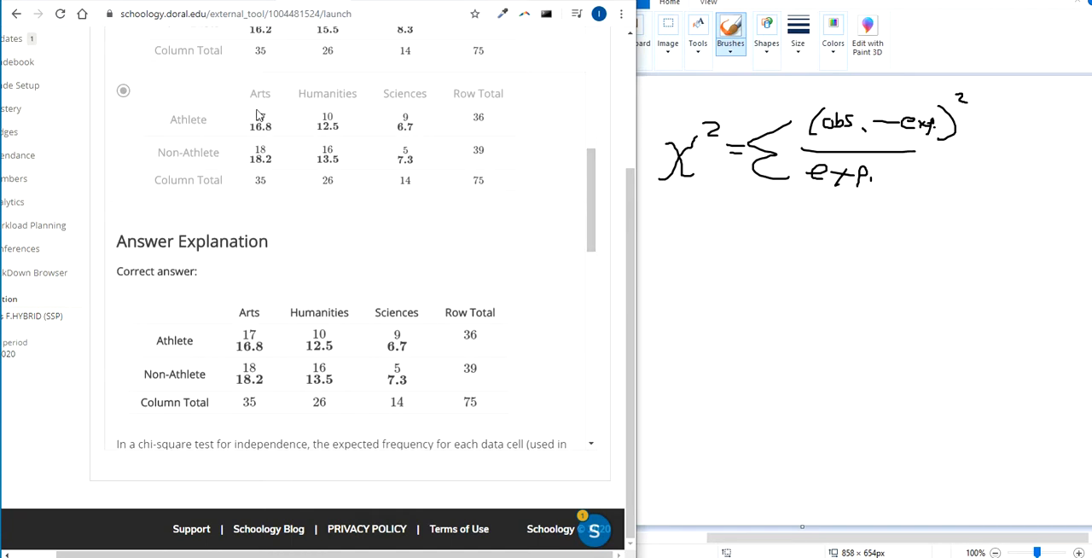
# - Write the first substituted term = (17 − 16.8)² over 16.8 followed by a plus sign
pyautogui.moveTo(706, 270); pyautogui.dragTo(720, 269)
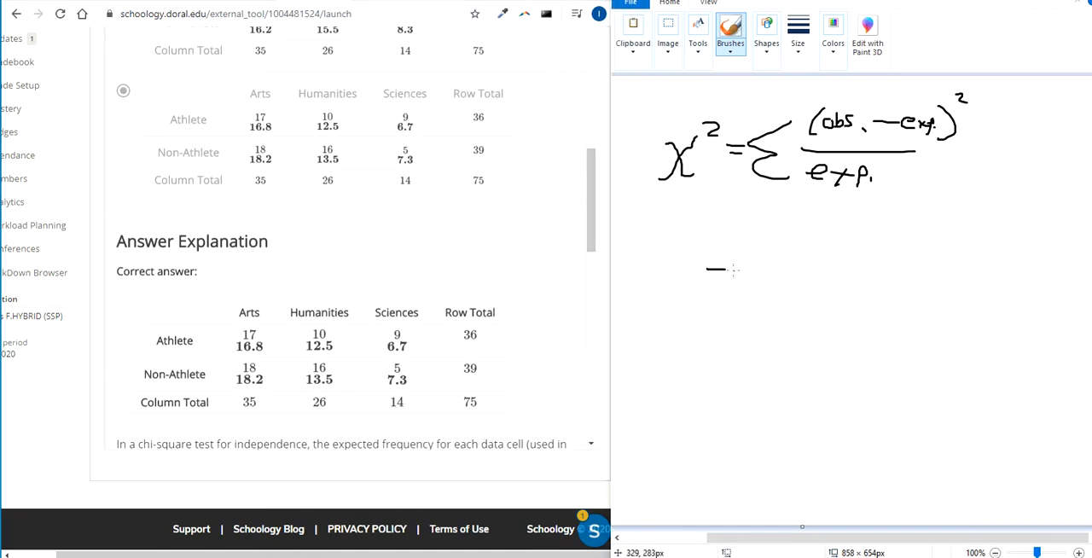
pyautogui.moveTo(734, 264); pyautogui.dragTo(751, 242)
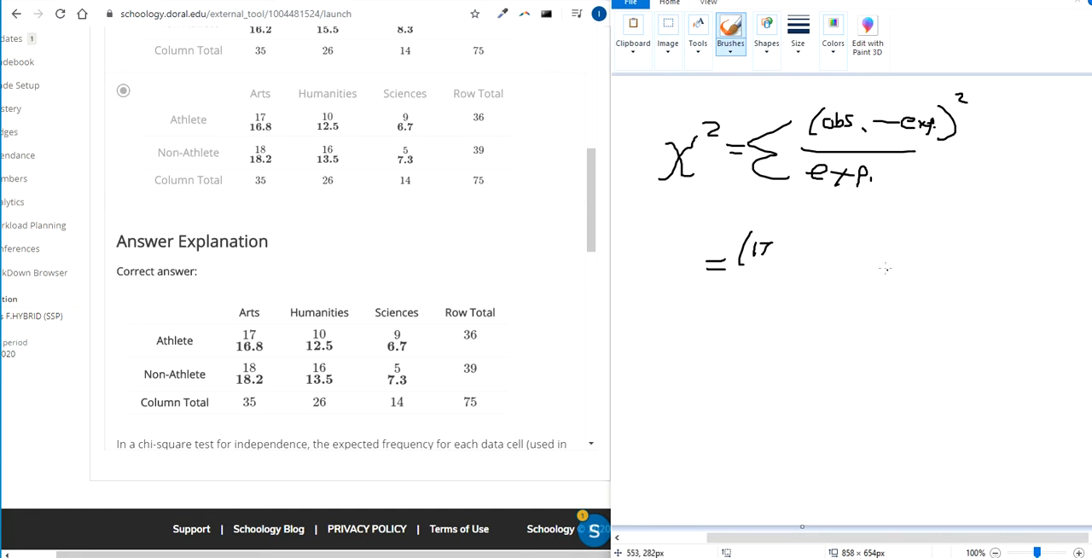
pyautogui.moveTo(768, 249); pyautogui.dragTo(819, 249)
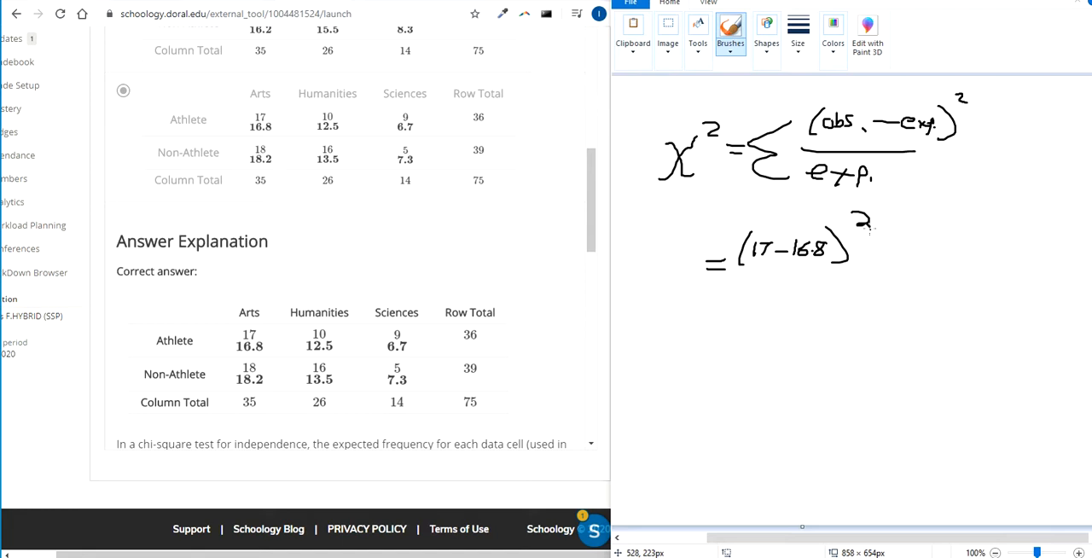
pyautogui.moveTo(720, 276); pyautogui.dragTo(870, 280)
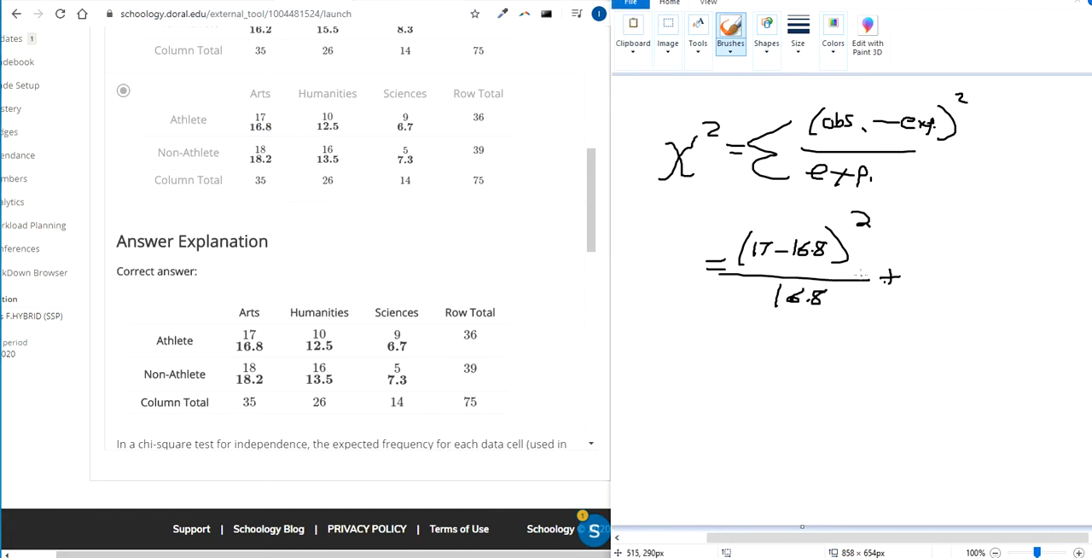
# - Write the second substituted term (10 − 12.5)² over 12.5 beside it
pyautogui.moveTo(918, 282); pyautogui.dragTo(925, 242)
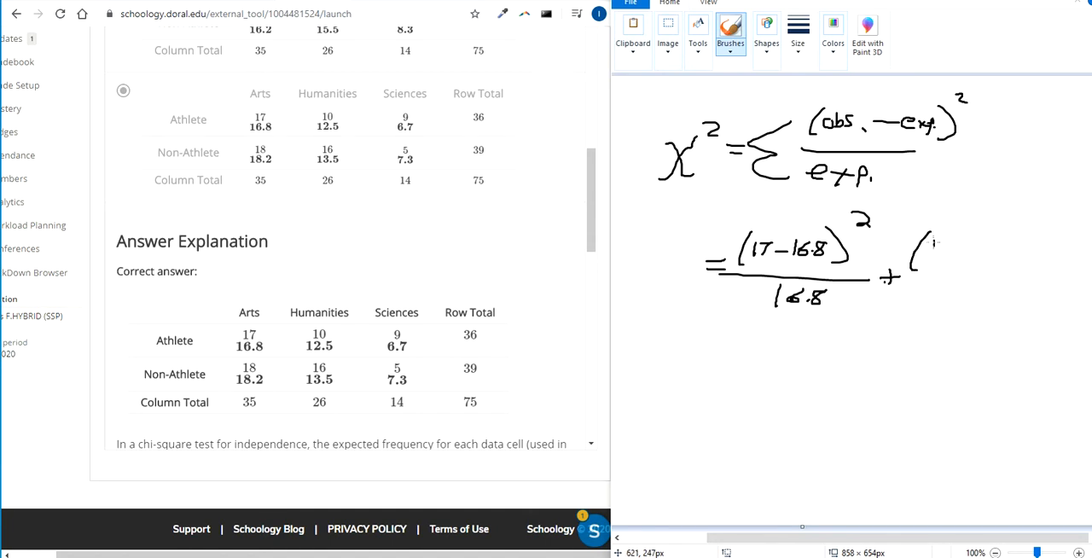
pyautogui.moveTo(925, 252); pyautogui.dragTo(990, 252)
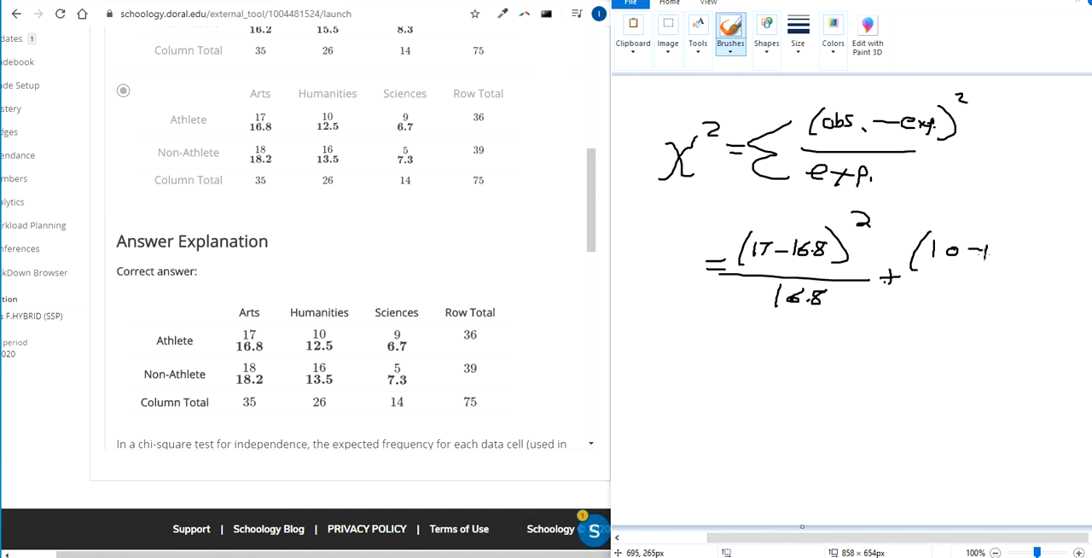
pyautogui.moveTo(969, 250); pyautogui.dragTo(1024, 249)
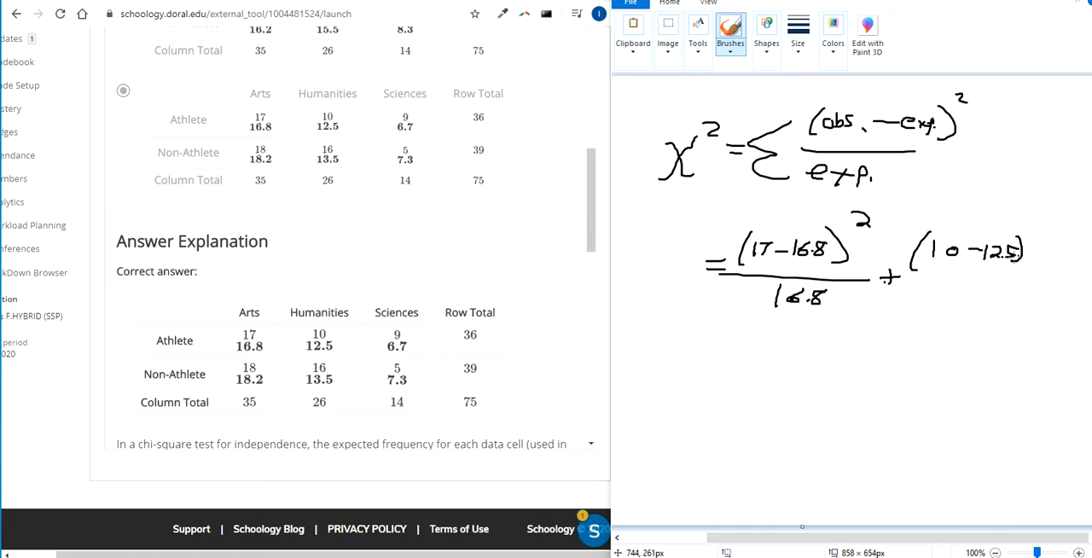
pyautogui.moveTo(913, 275); pyautogui.dragTo(1006, 274)
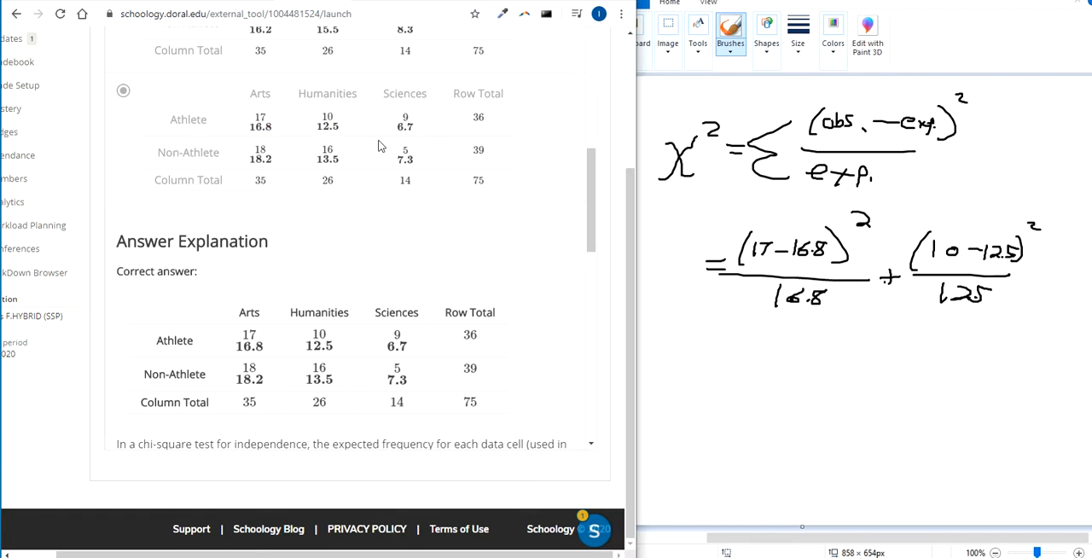
pyautogui.moveTo(437, 153)
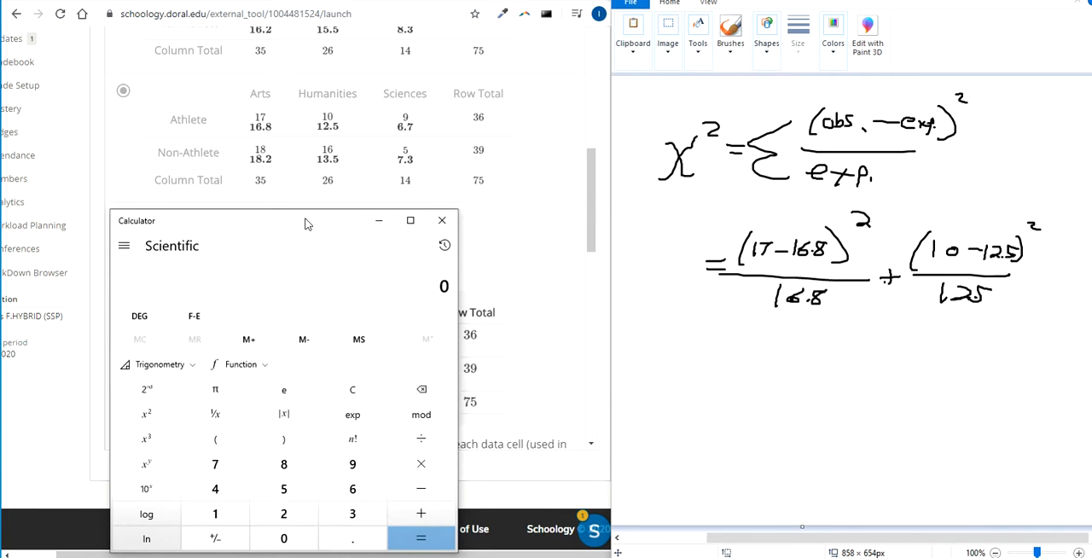
# - Evaluate (17 − 16.8)² ÷ 16.8 in Calculator, giving about 0.0023809
pyautogui.click(215, 512)
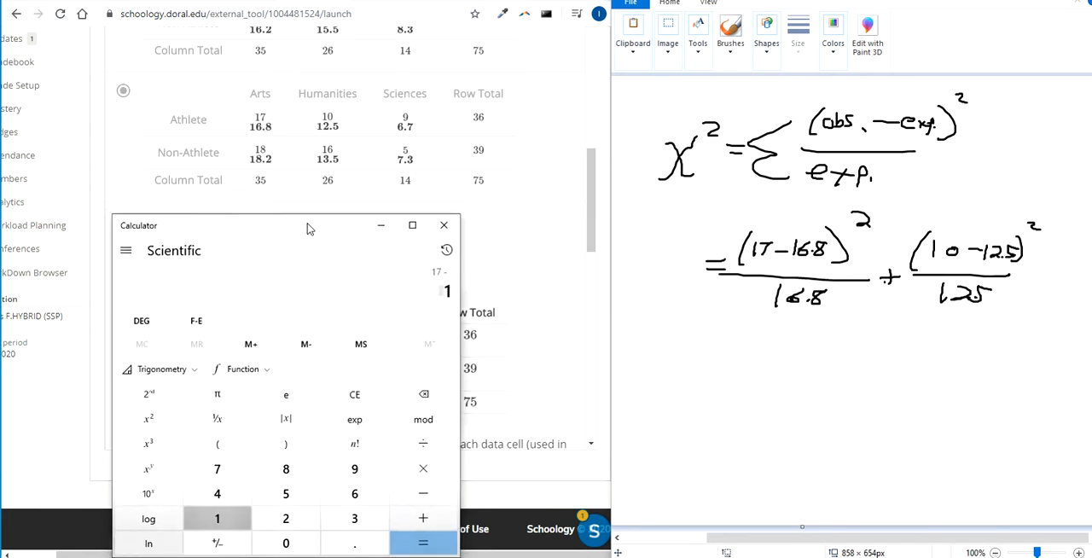
pyautogui.click(424, 543)
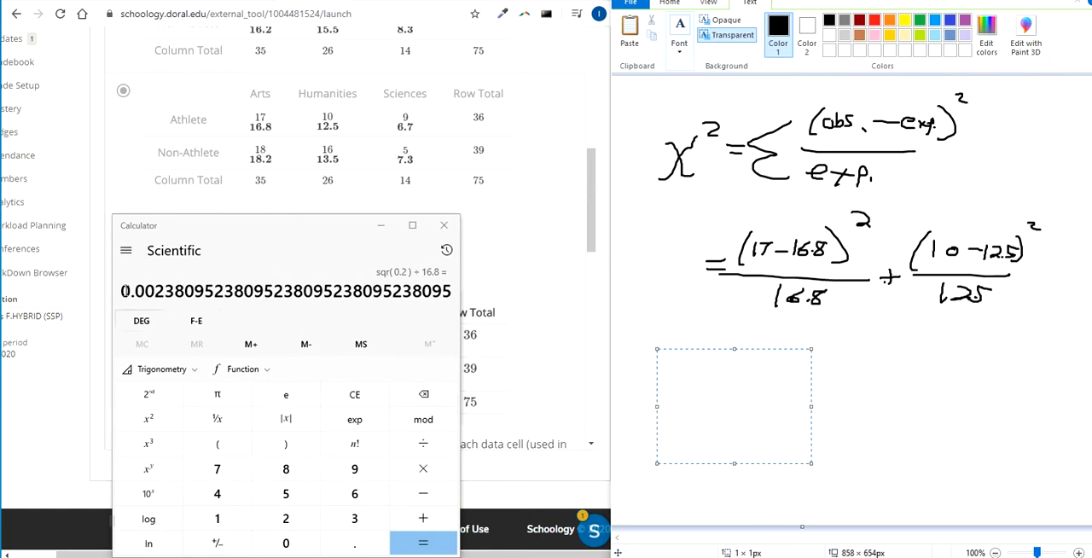
# - Note 0.00238 + in Paint, then compute the 2.3²/6.7 and (18 − 18.2)² cell contributions
pyautogui.write('0.00238')
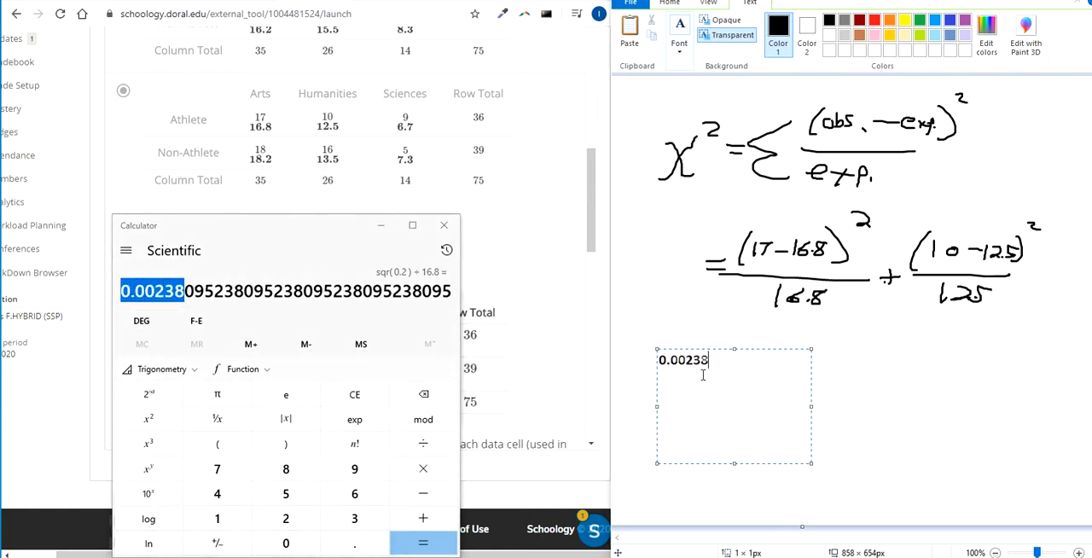
pyautogui.write('+ 0.5 +')
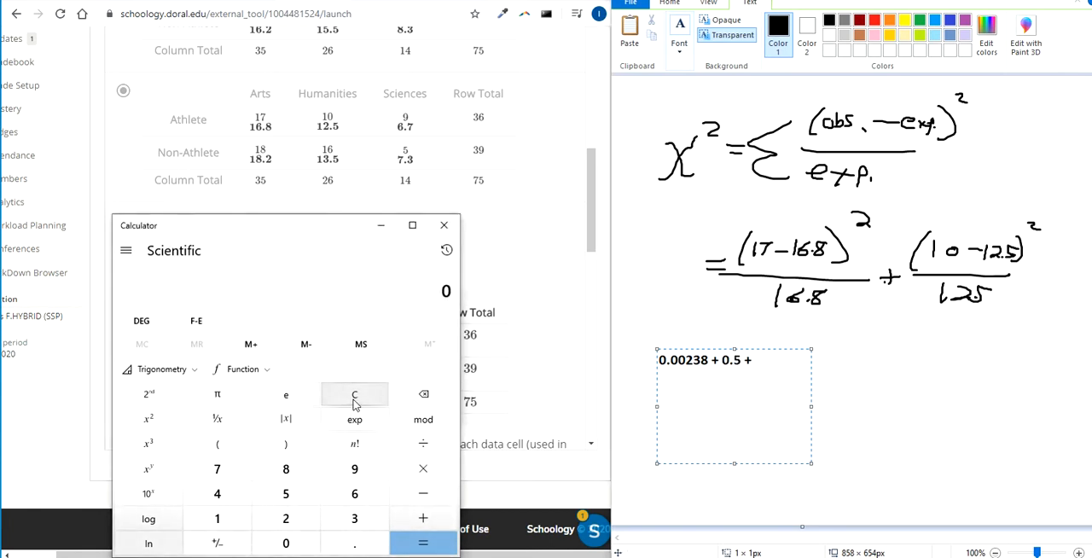
pyautogui.click(355, 468)
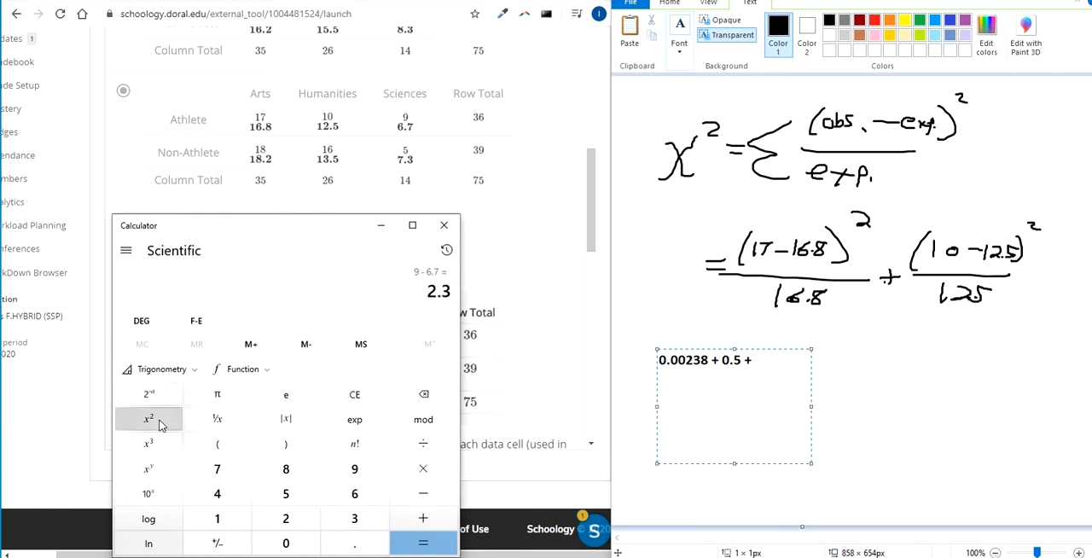
pyautogui.click(149, 418)
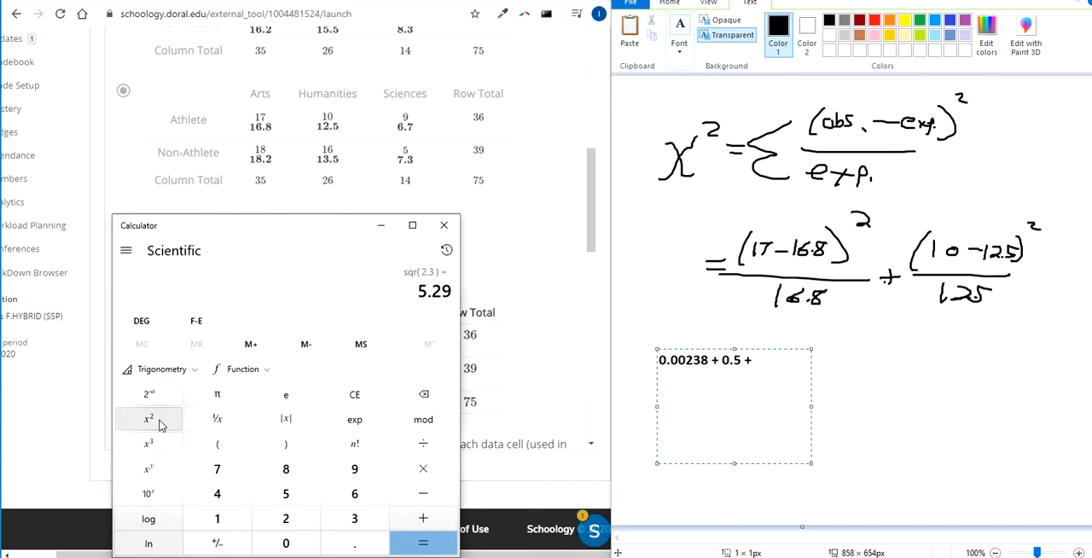
pyautogui.click(423, 543)
pyautogui.write(' 0.78955')
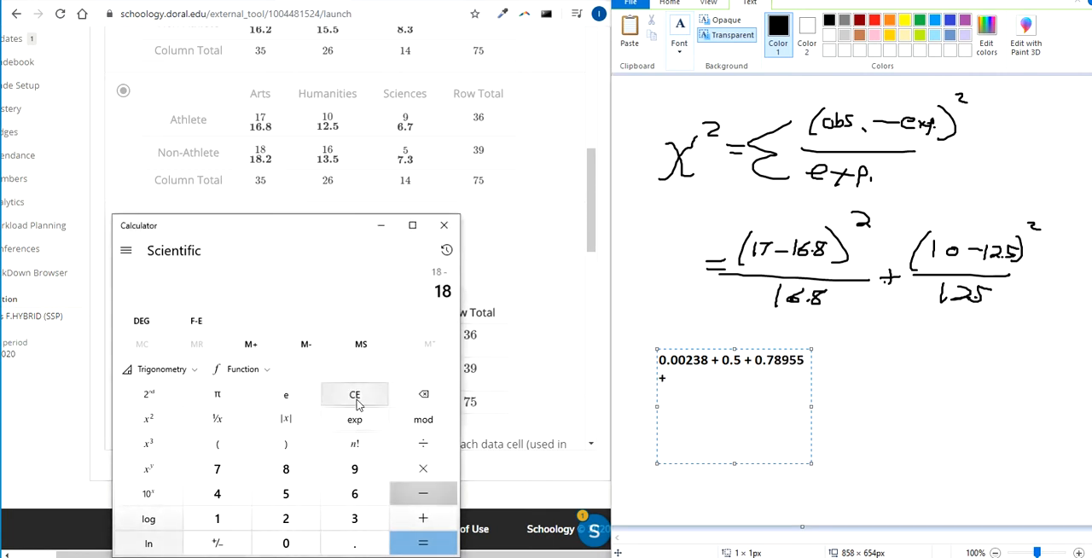
pyautogui.click(423, 543)
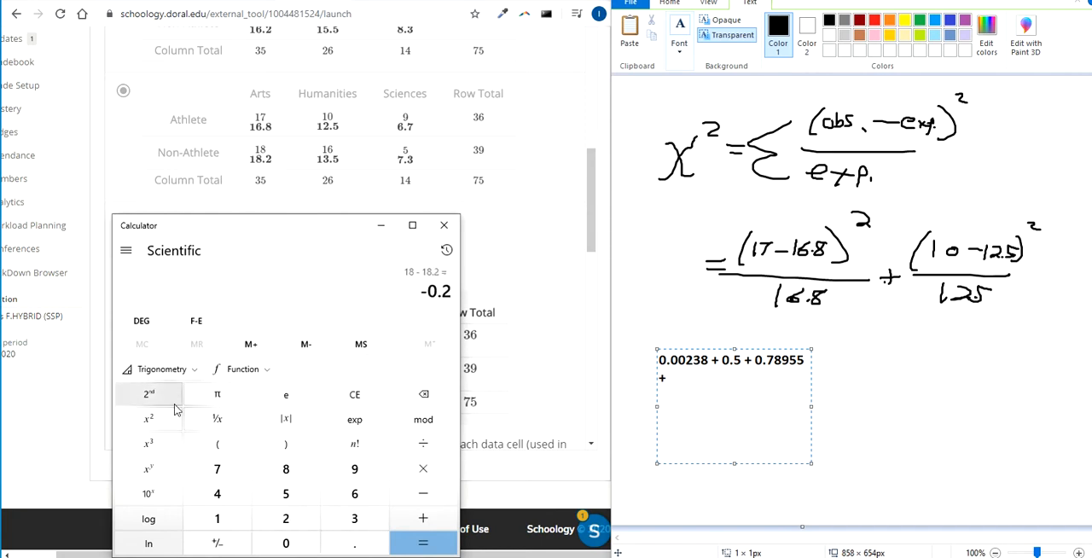
pyautogui.click(149, 393)
pyautogui.write(' 0.0022 +')
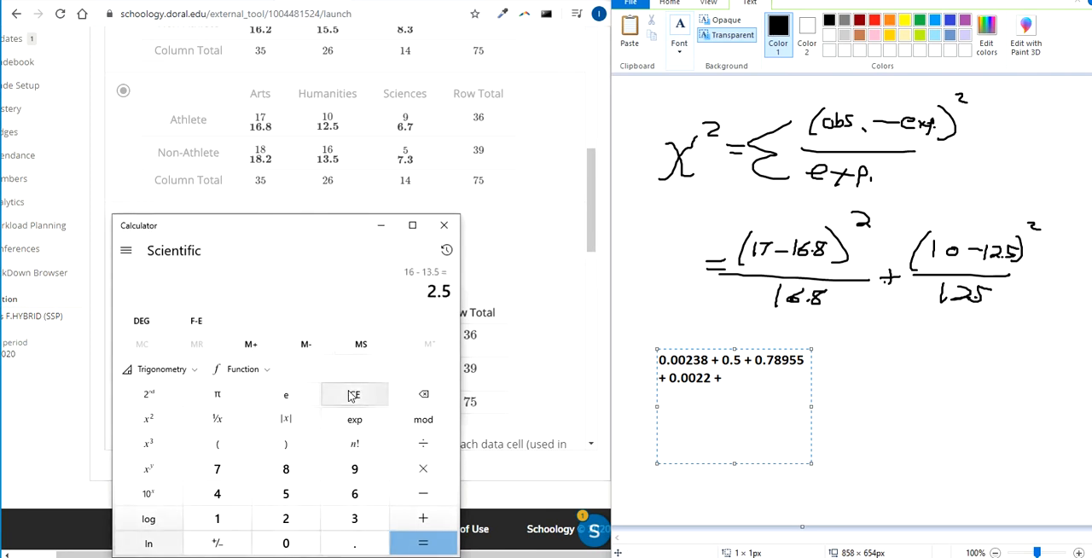
# - Compute the 2.5² and (5 − 7.3)²/7.3 contributions, noting 0.46 and 0.7, and clear the calculator
pyautogui.click(148, 418)
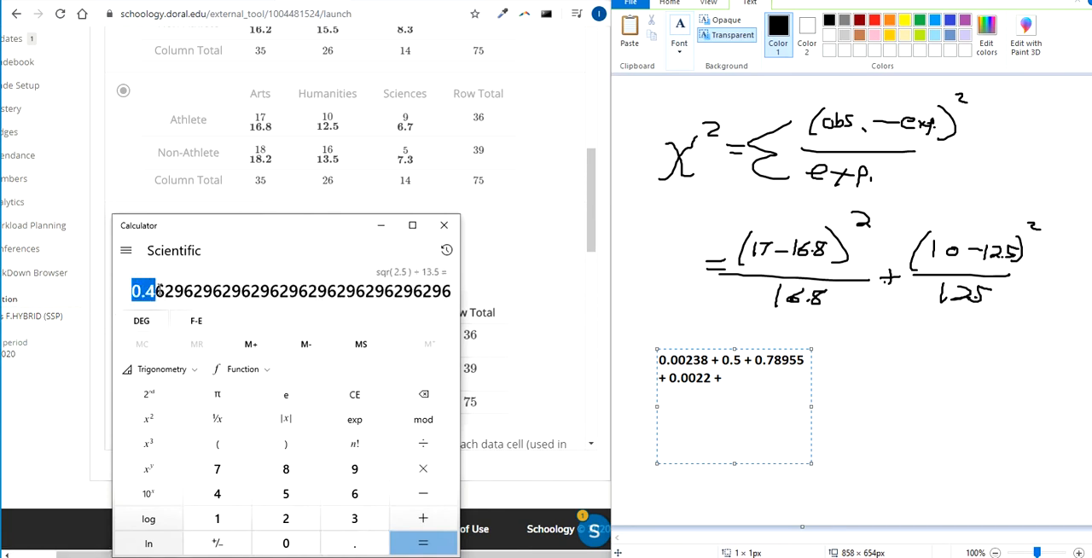
pyautogui.write('0.463 +')
pyautogui.write('5 - 7')
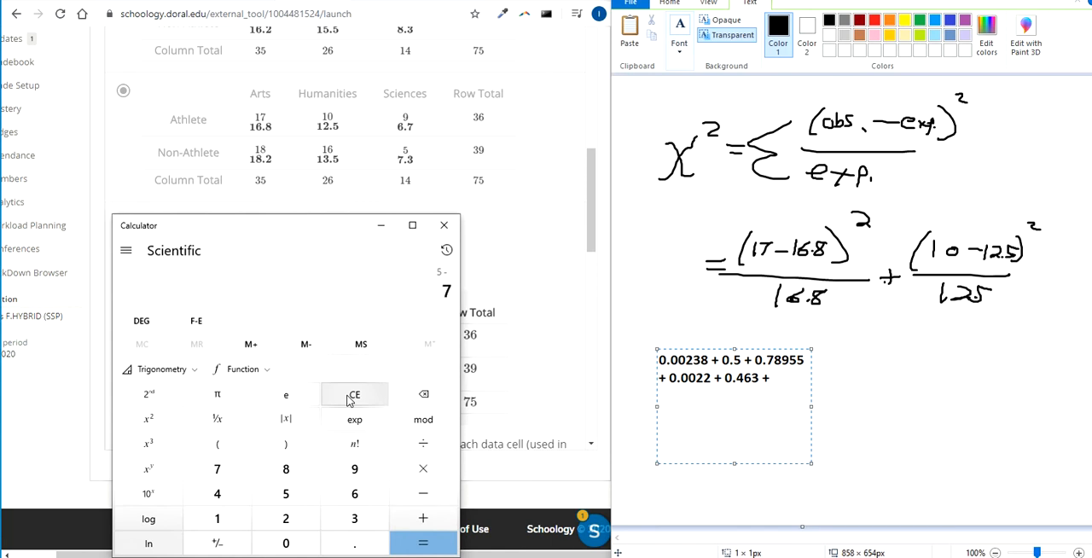
pyautogui.click(148, 418)
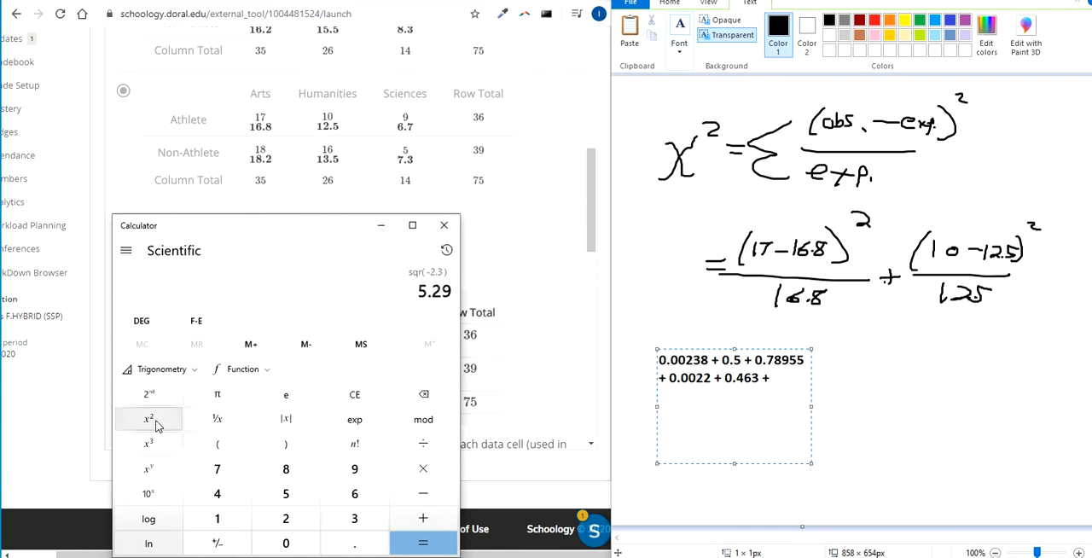
pyautogui.click(217, 468)
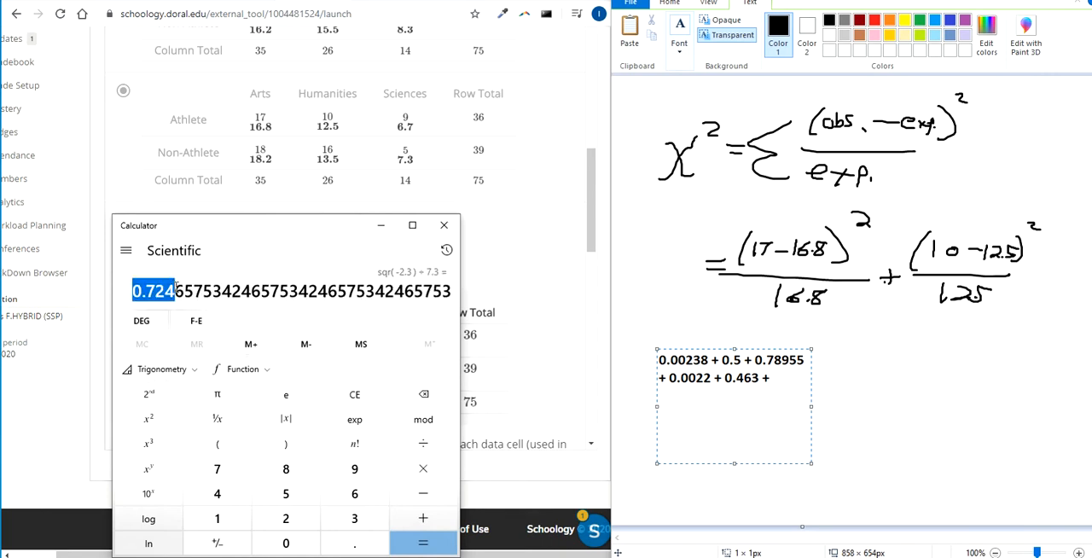
pyautogui.write('0.7')
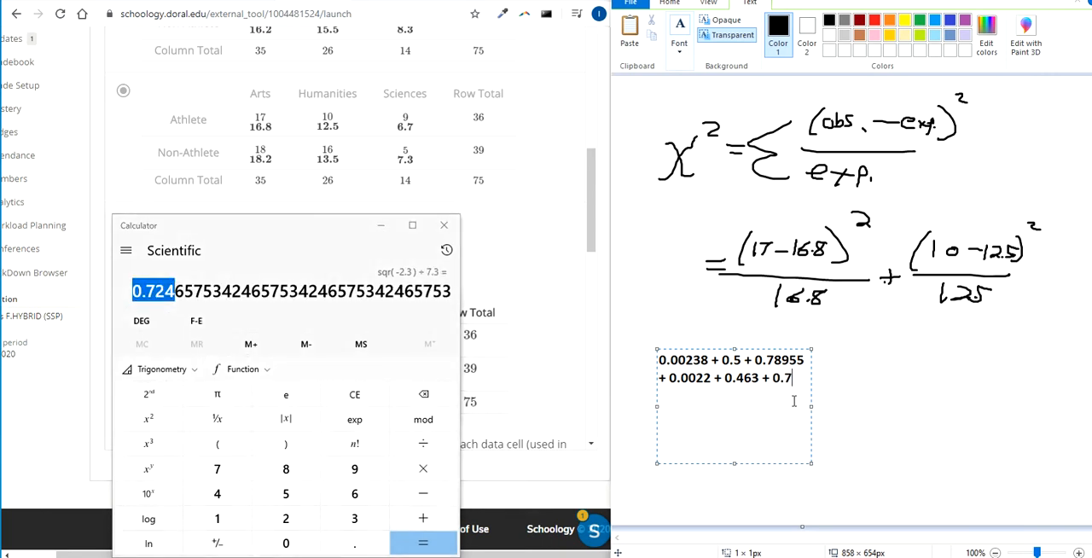
pyautogui.click(355, 392)
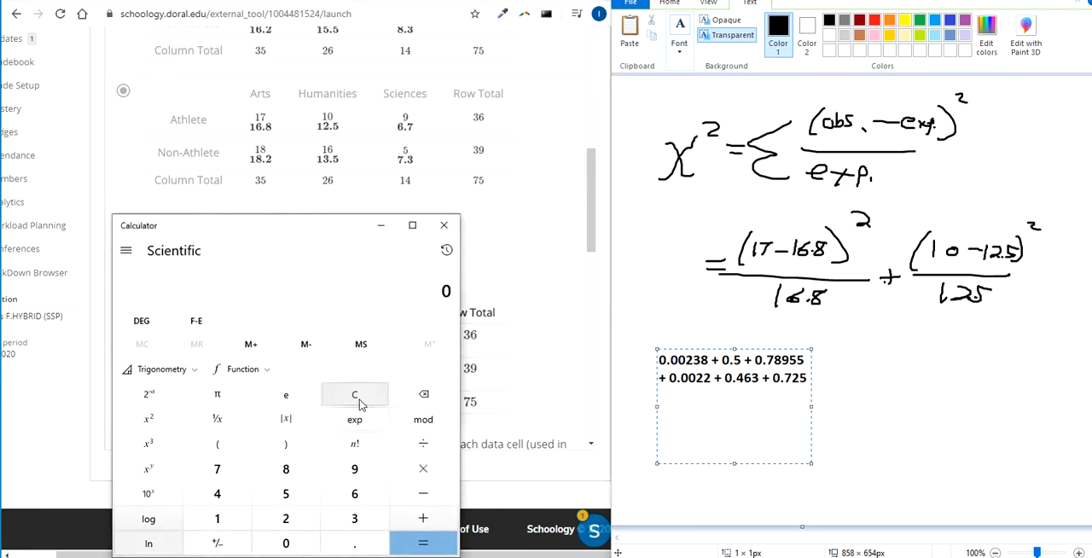
# - Sum the six cell contributions in Calculator starting from 0.00238
pyautogui.click(355, 543)
pyautogui.write('.0023')
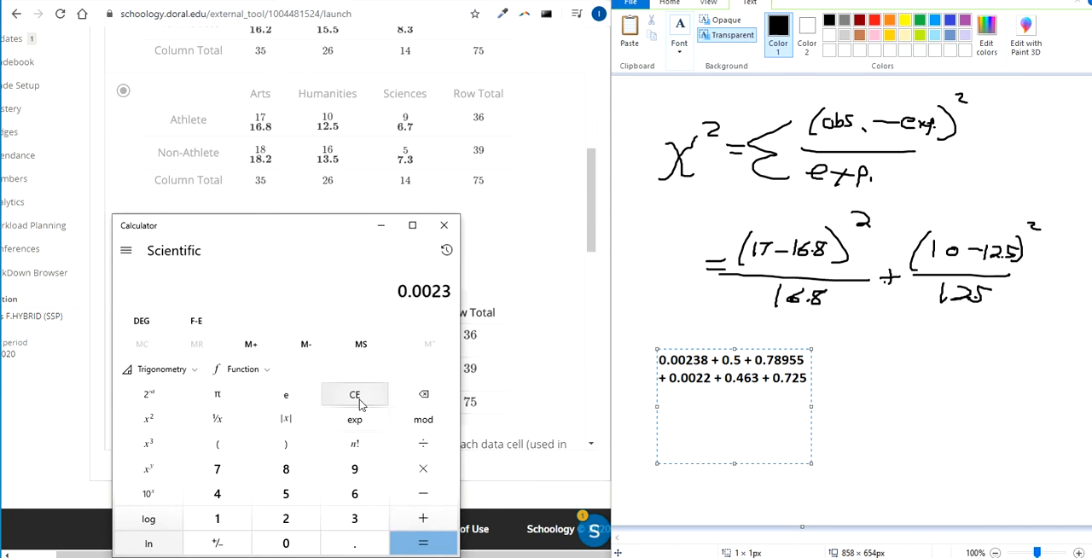
pyautogui.click(287, 468)
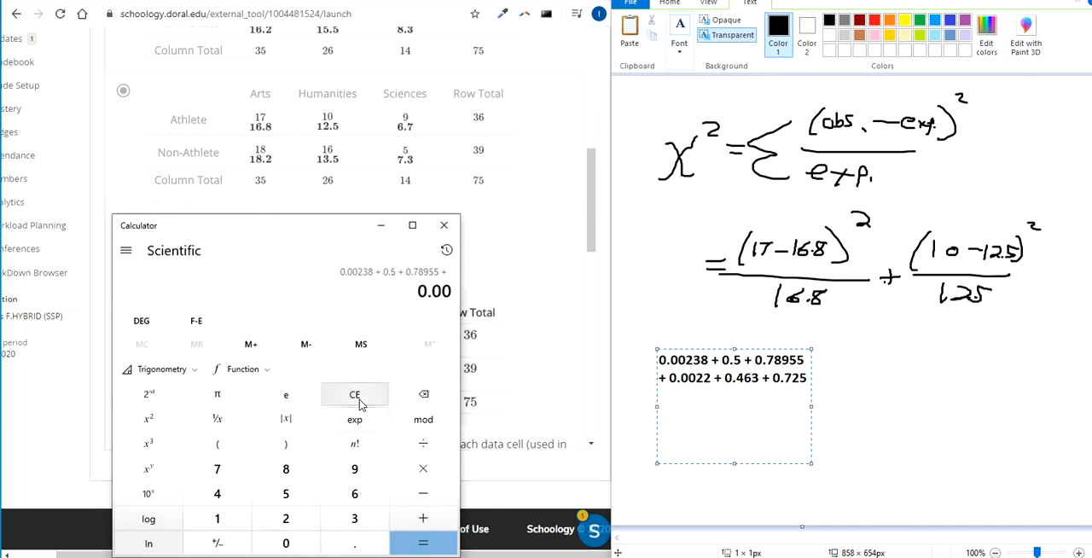
pyautogui.click(424, 543)
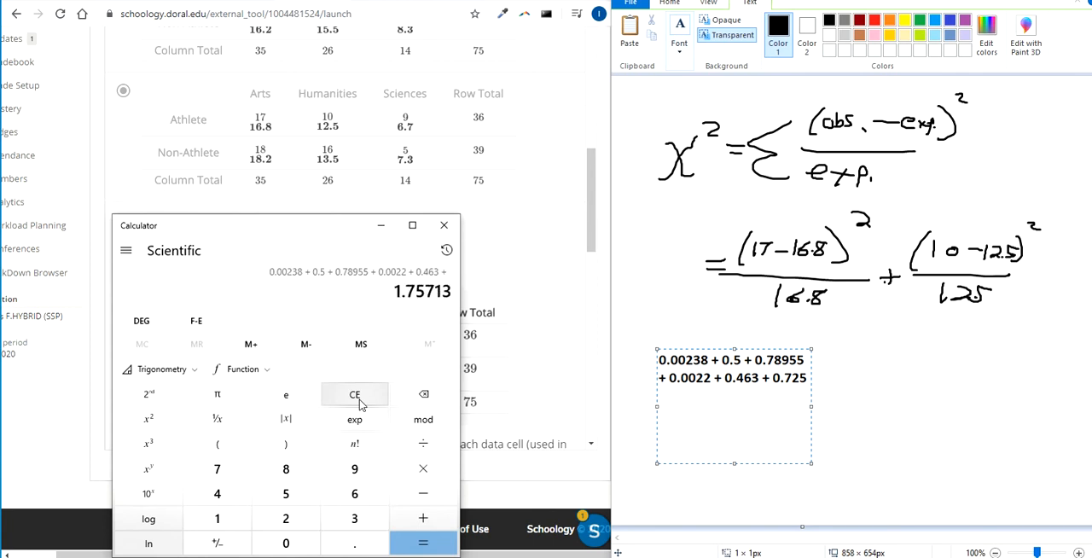
pyautogui.click(424, 543)
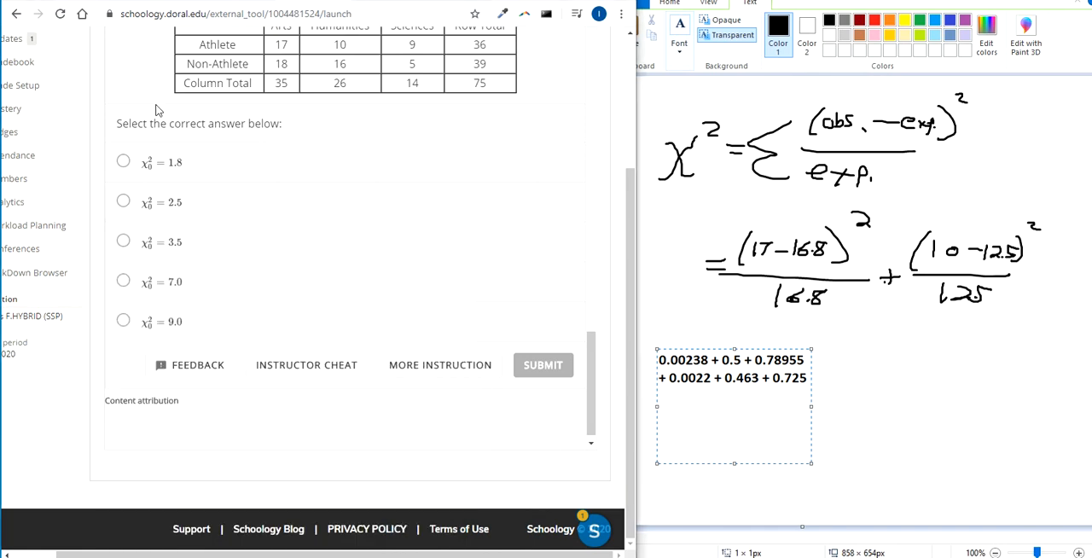
# - Select the χ² = 2.5 answer in Schoology and submit it
pyautogui.click(123, 201)
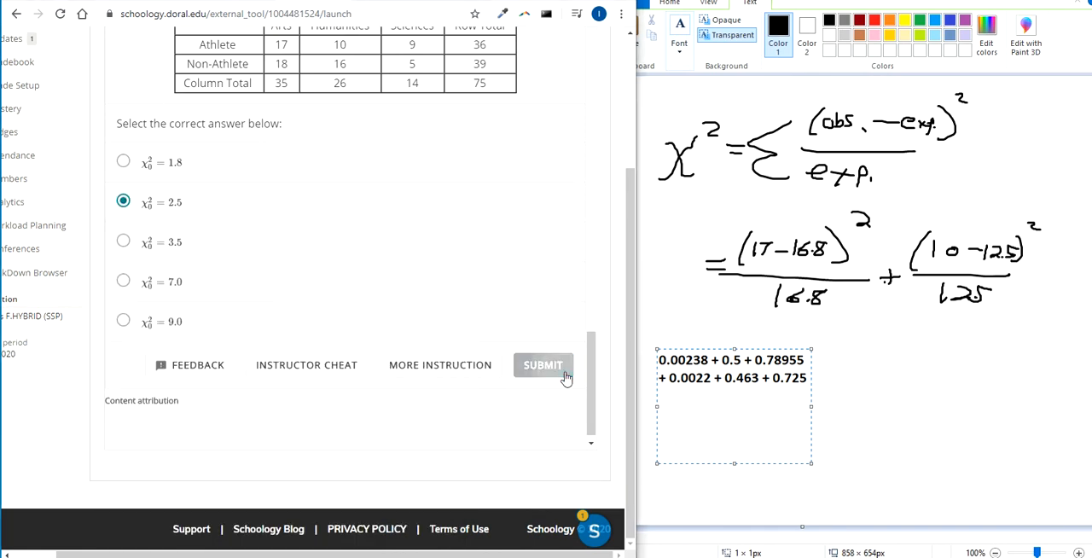
pyautogui.click(542, 365)
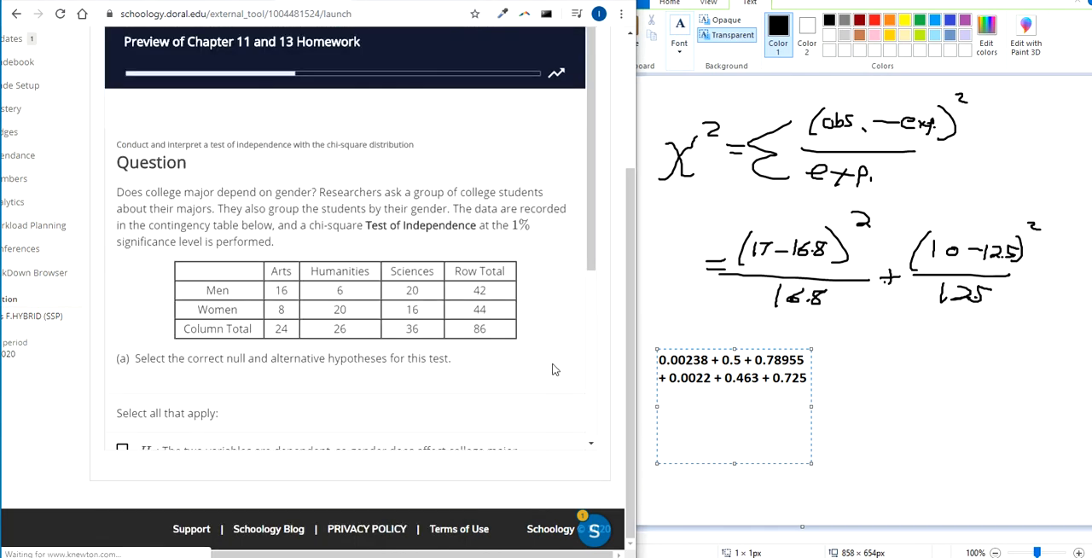
pyautogui.scroll(-3)
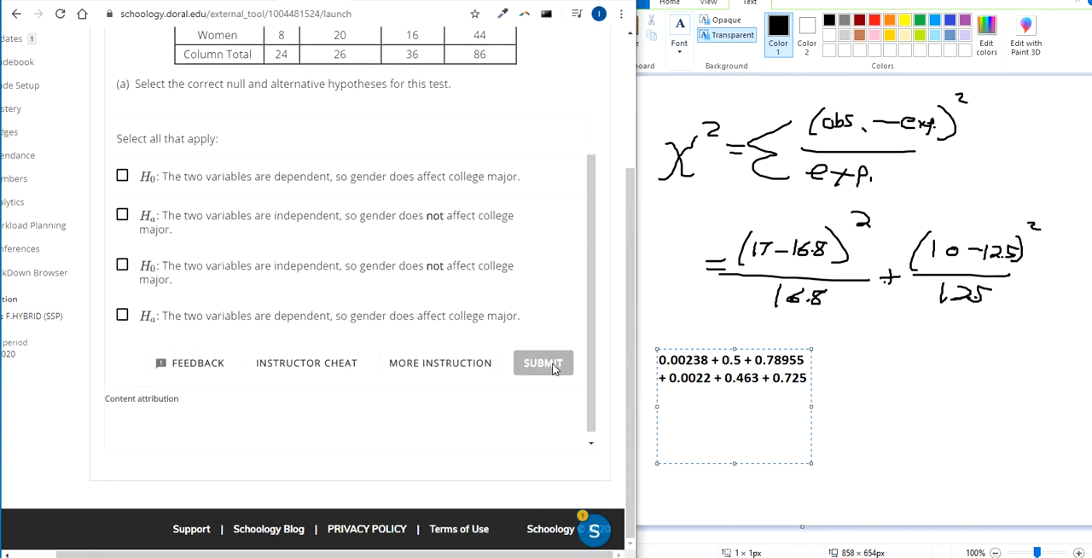